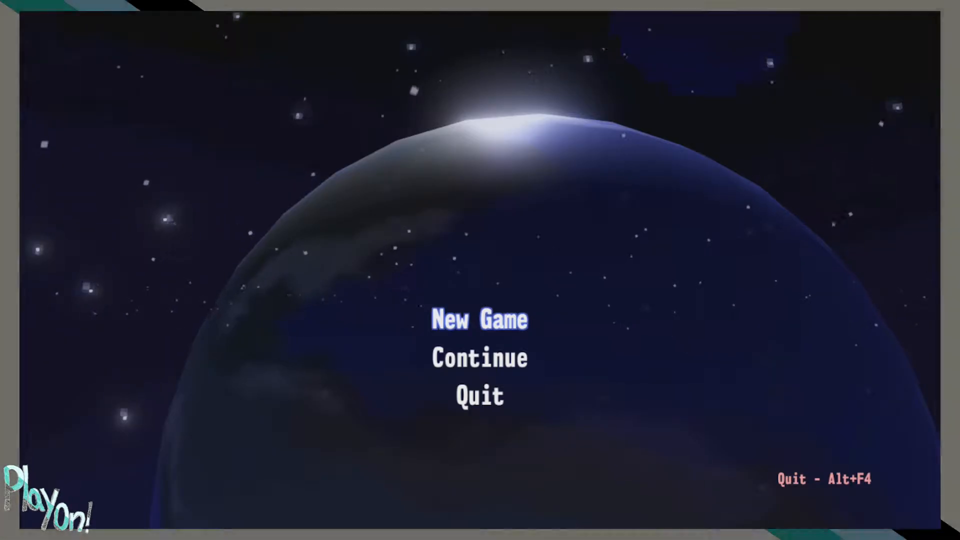
# Step: Select New Game on the Astrologia title screen to reach difficulty selection
pyautogui.click(479, 319)
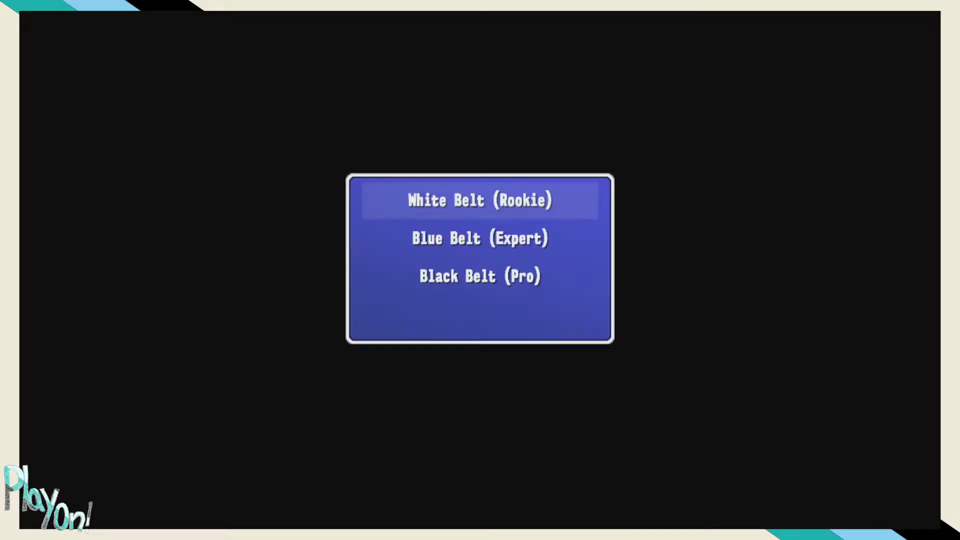
pyautogui.click(479, 276)
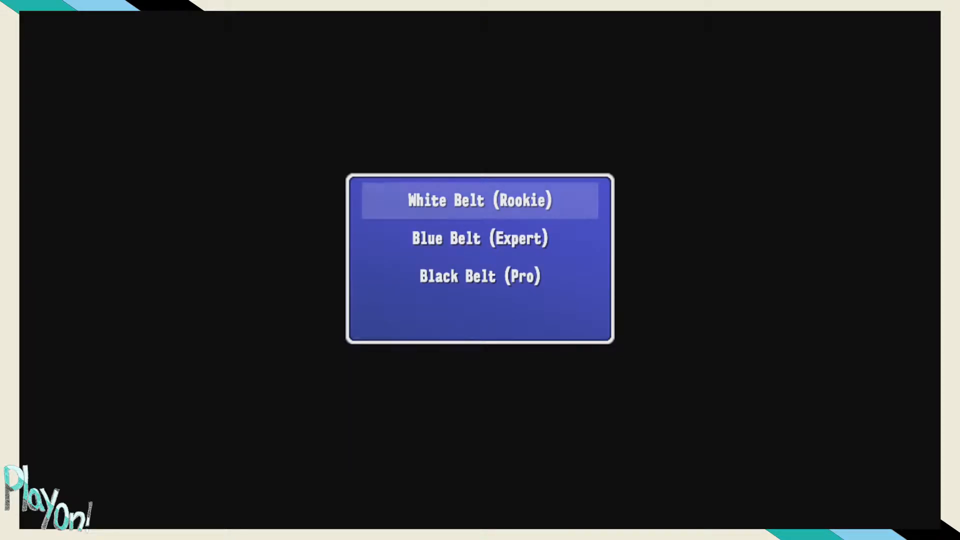
pyautogui.click(480, 199)
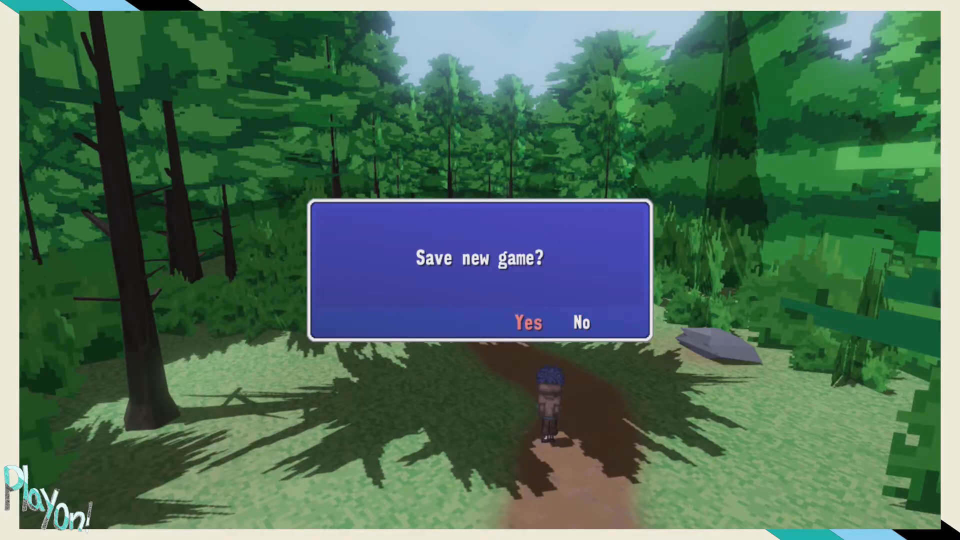
# Step: Confirm 'Save new game?' and scroll the save slots down to Slot_20 and back
pyautogui.click(527, 323)
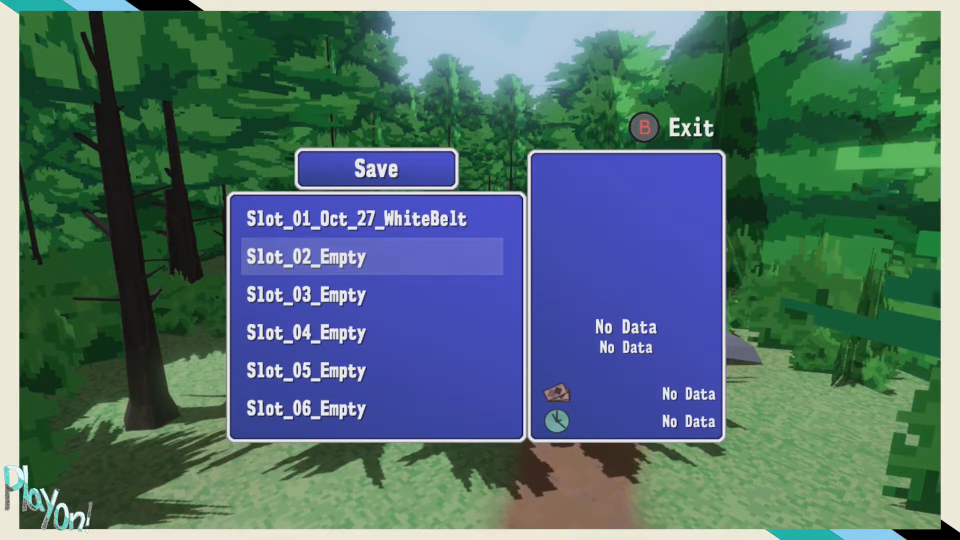
pyautogui.scroll(-3)
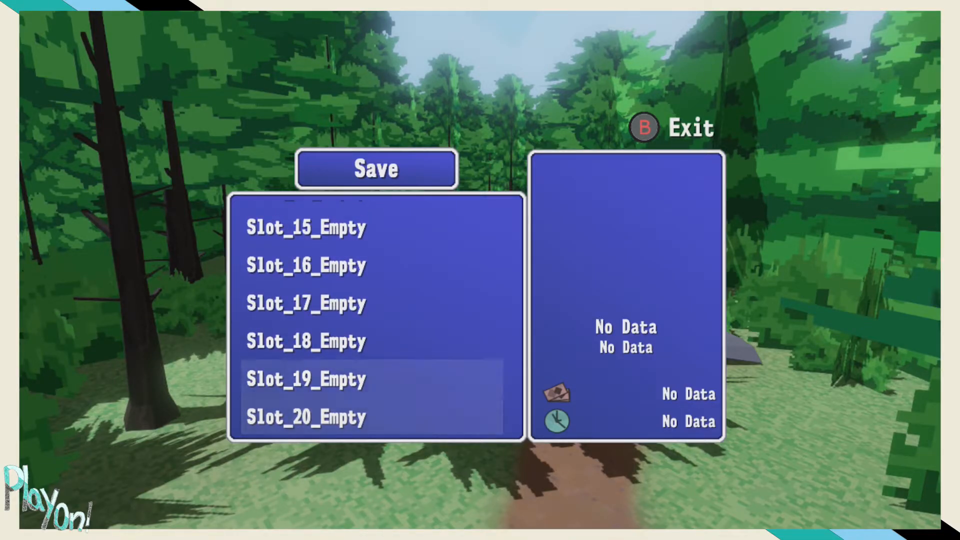
pyautogui.scroll(3)
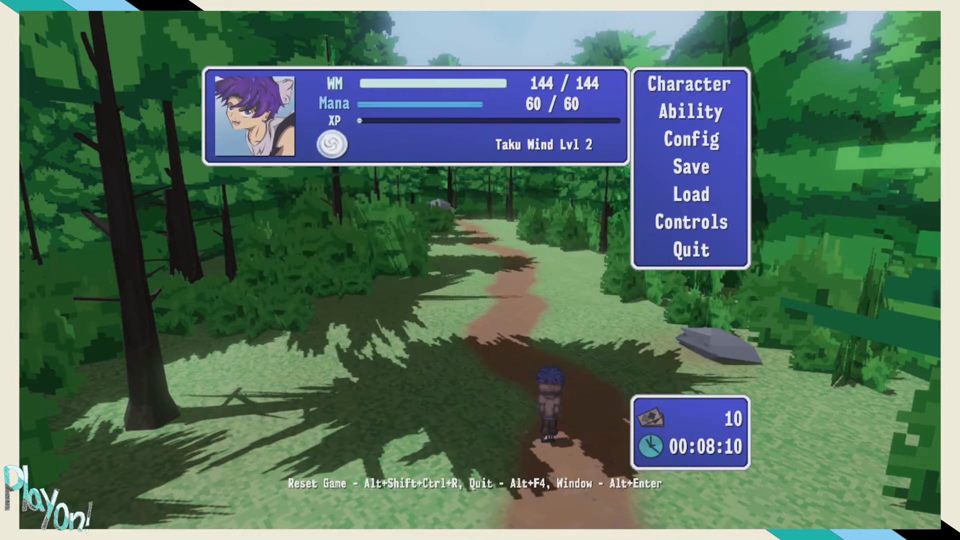
# Step: Open the Ability overview and view Taku's Cross ability stats
pyautogui.click(689, 112)
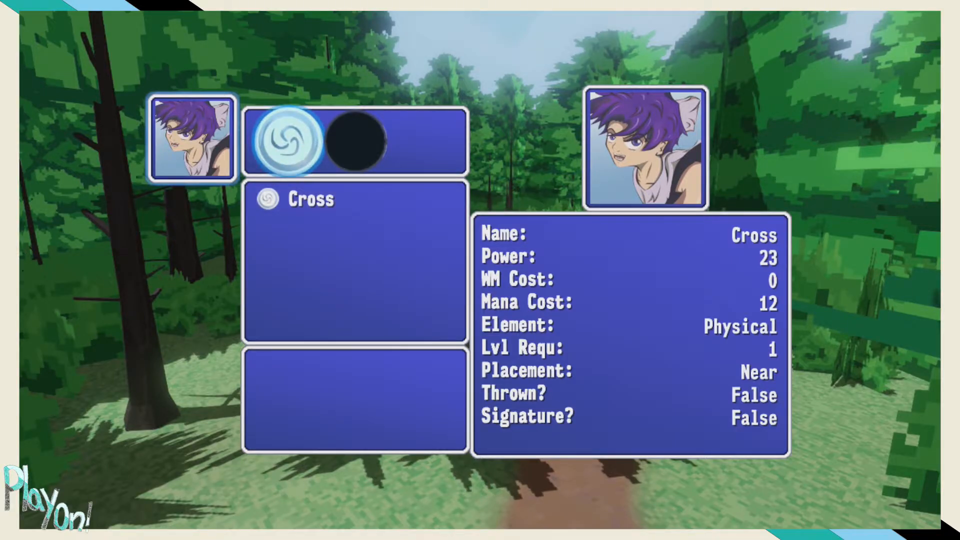
pyautogui.click(312, 199)
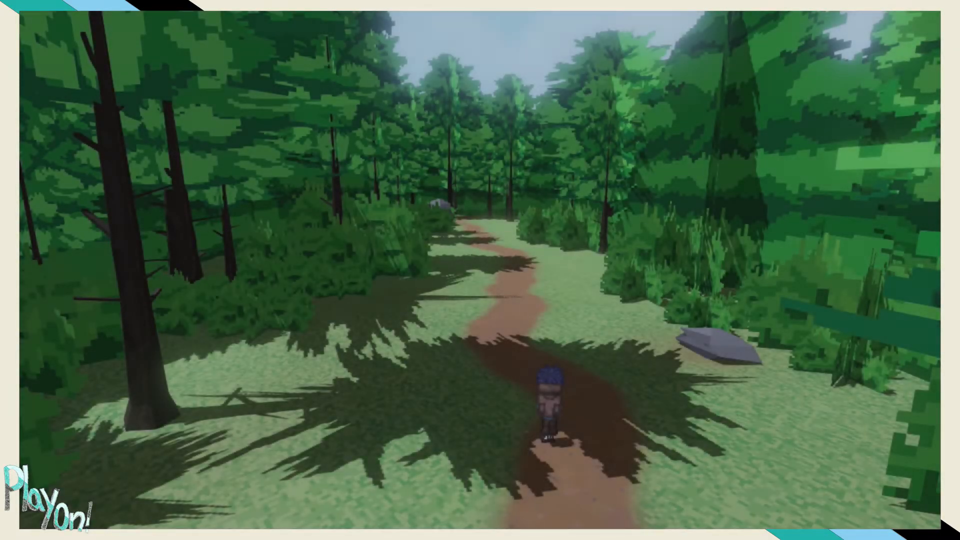
# Step: Pause the game and open Taku's Character details to see health, mana and level
pyautogui.press('Escape')
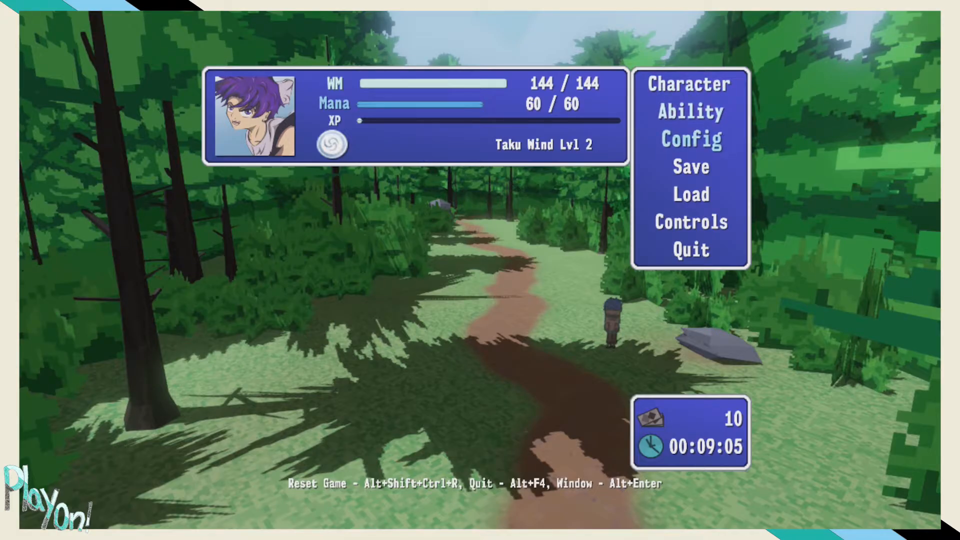
pyautogui.click(689, 139)
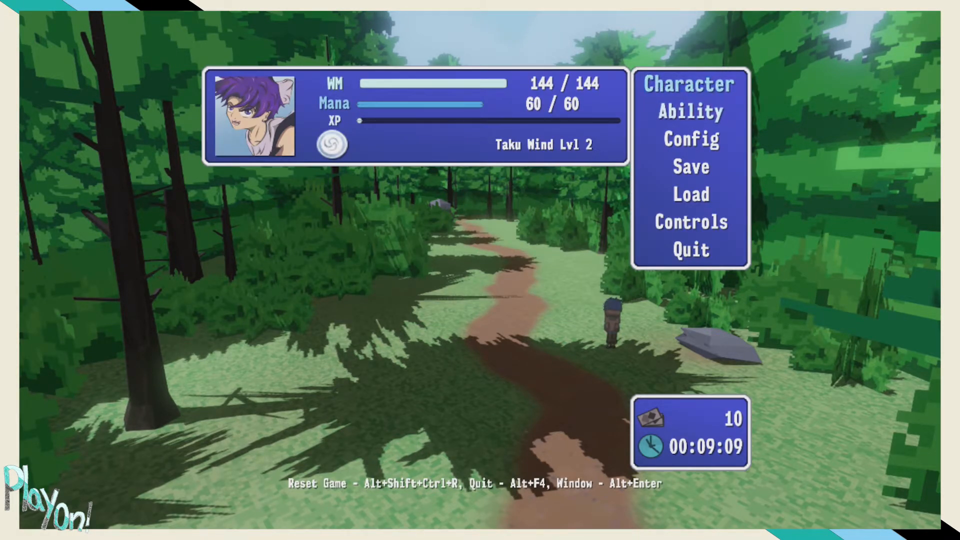
pyautogui.click(688, 84)
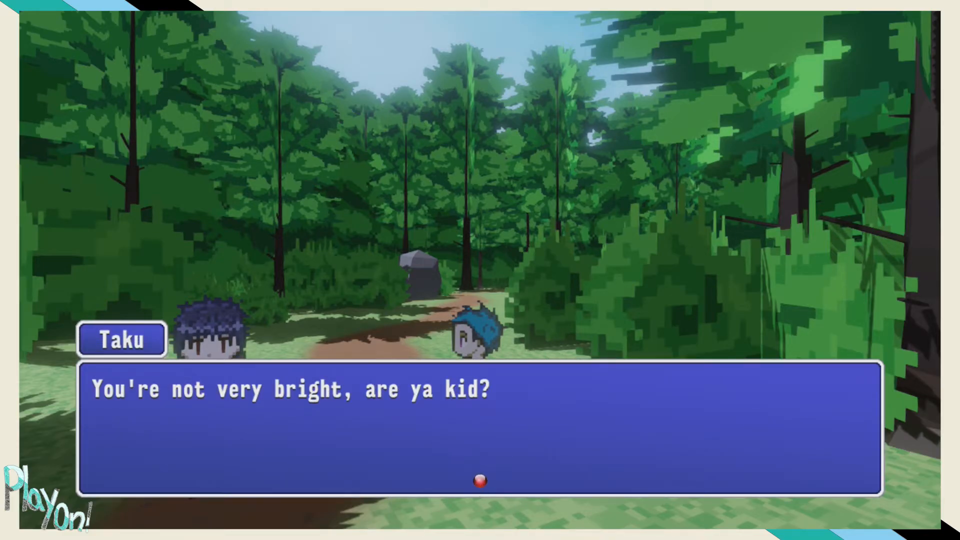
# Step: Advance through Taku's tense dialogue lines on the forest path
pyautogui.click(480, 428)
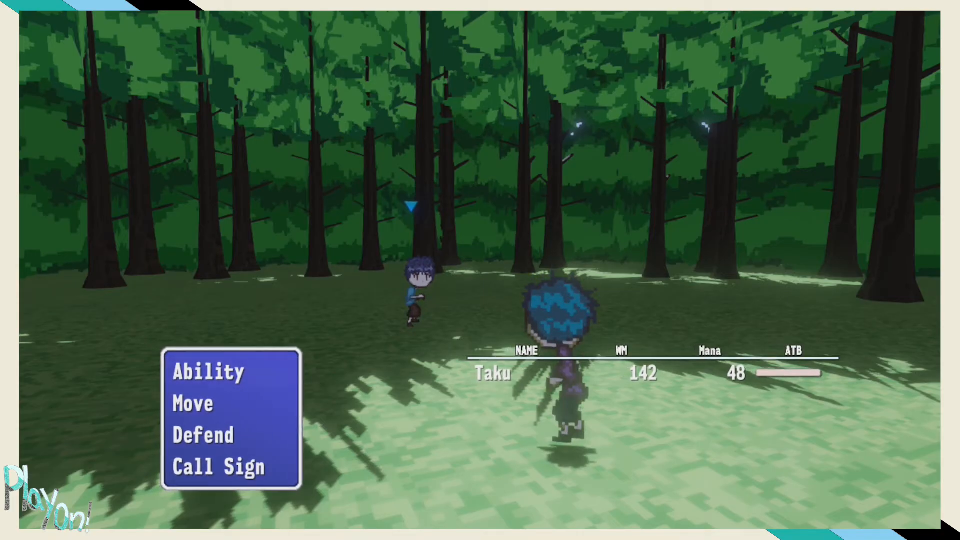
# Step: Pick a battle command for the first turn and let the round resolve
pyautogui.click(207, 371)
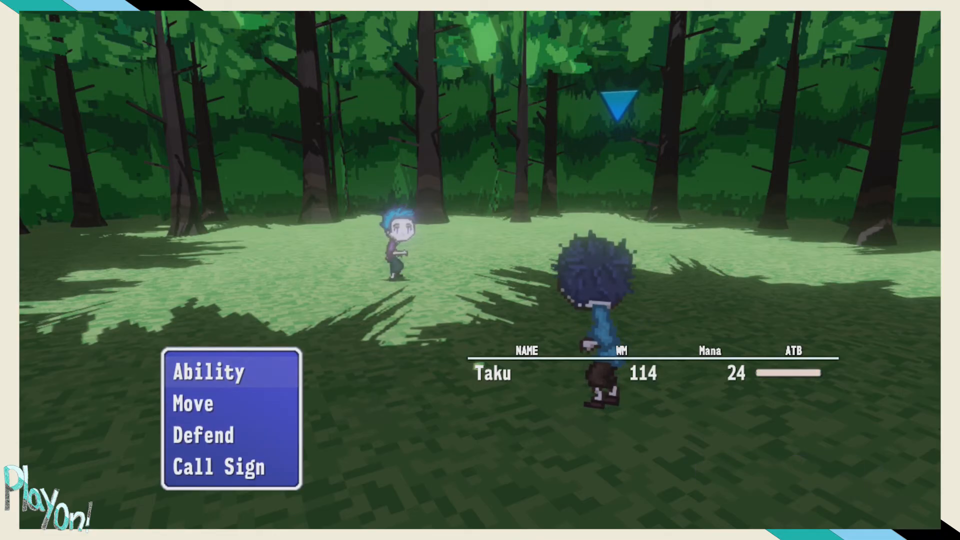
# Step: Switch camera angle during the opponent's attack, then choose Ability to start the timing bar
pyautogui.press('down')
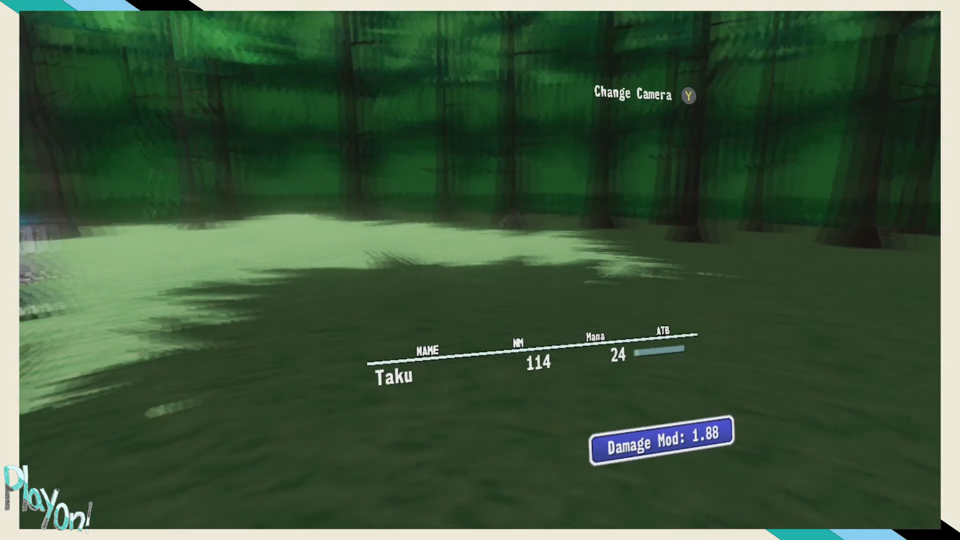
pyautogui.press('y')
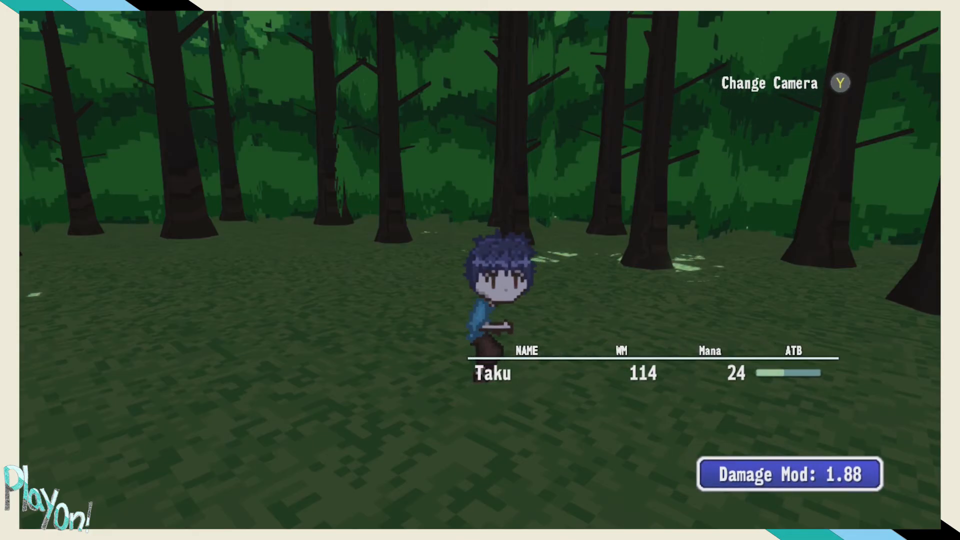
pyautogui.press('Y')
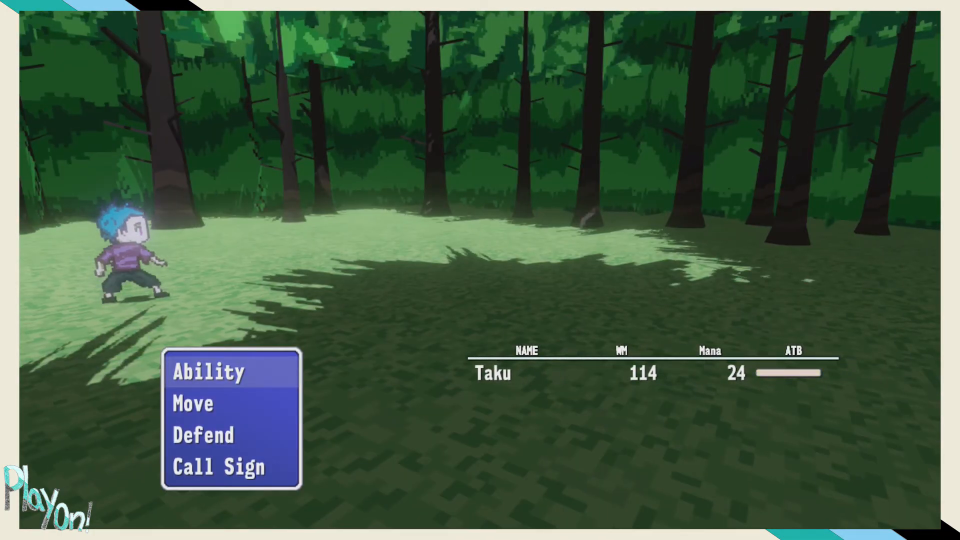
pyautogui.click(208, 372)
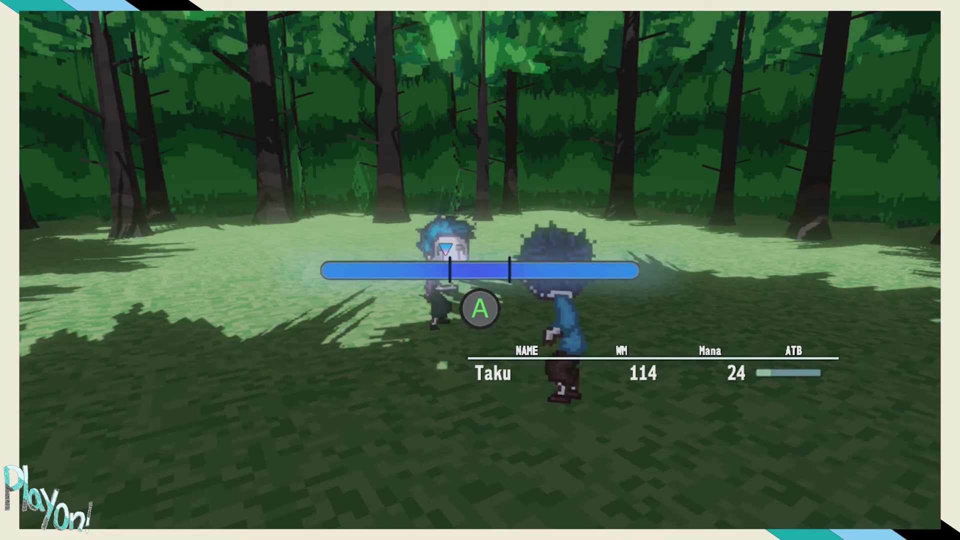
# Step: Hit the timing bar, choose Ability again, and time the Cross strike
pyautogui.press('a')
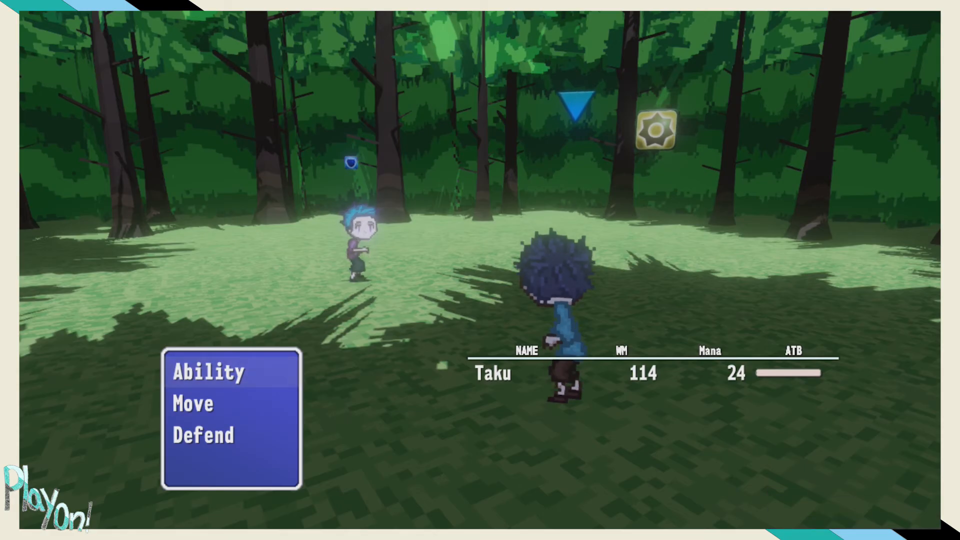
pyautogui.click(210, 371)
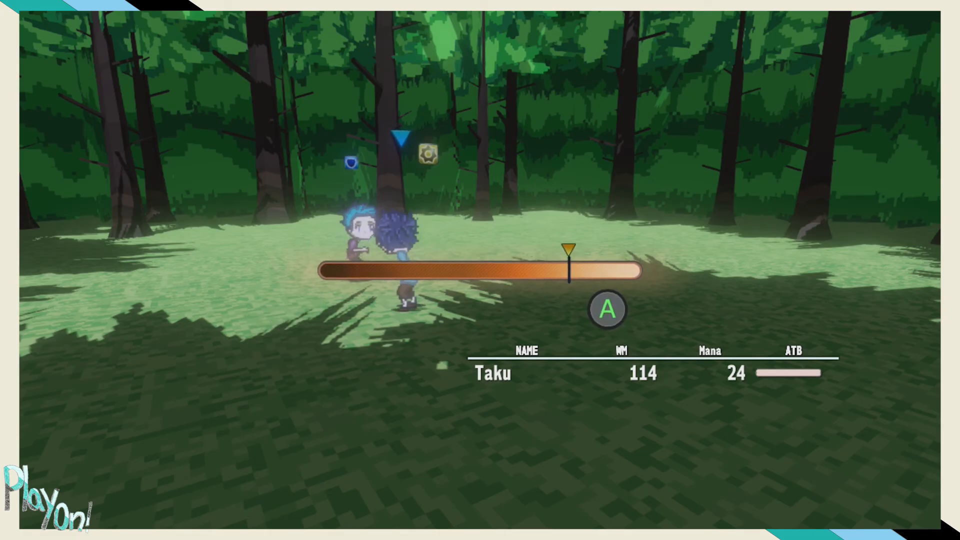
pyautogui.press('a')
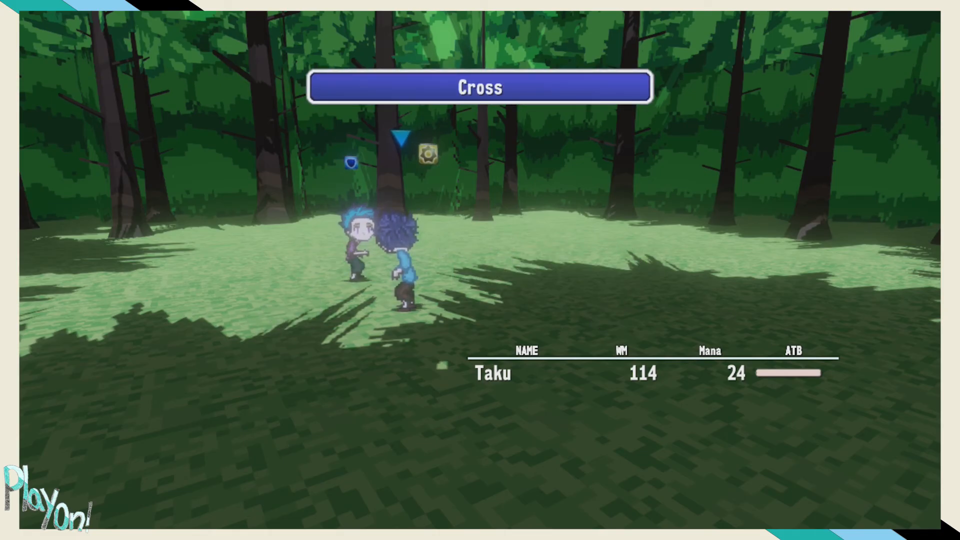